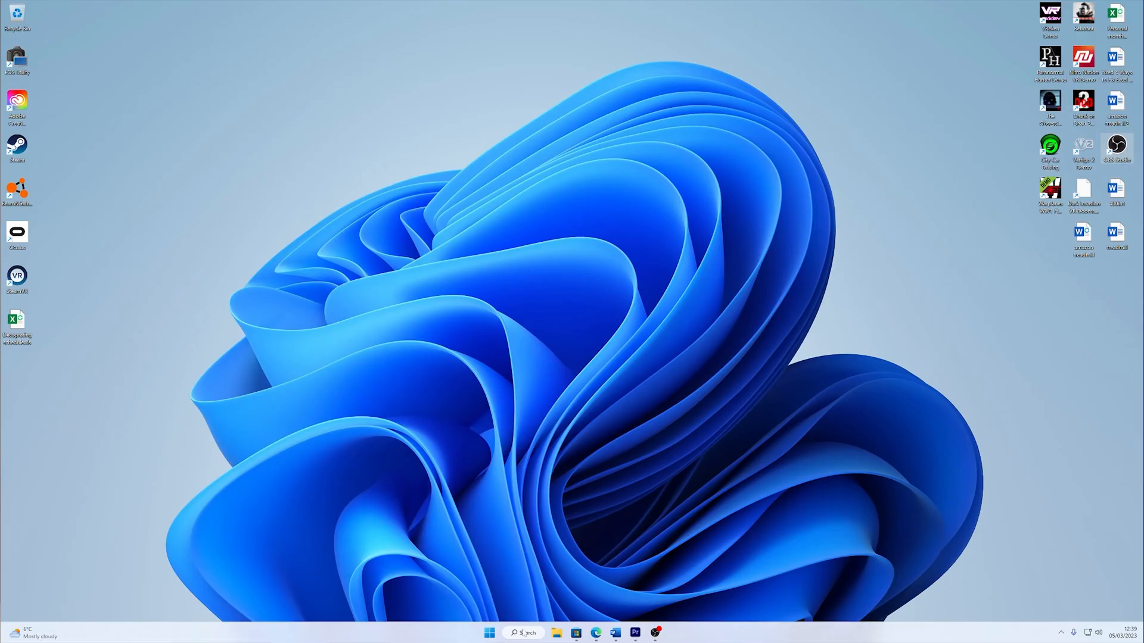
# - Launch Control Panel from Windows search and reach Programs > Default Programs
pyautogui.click(525, 633)
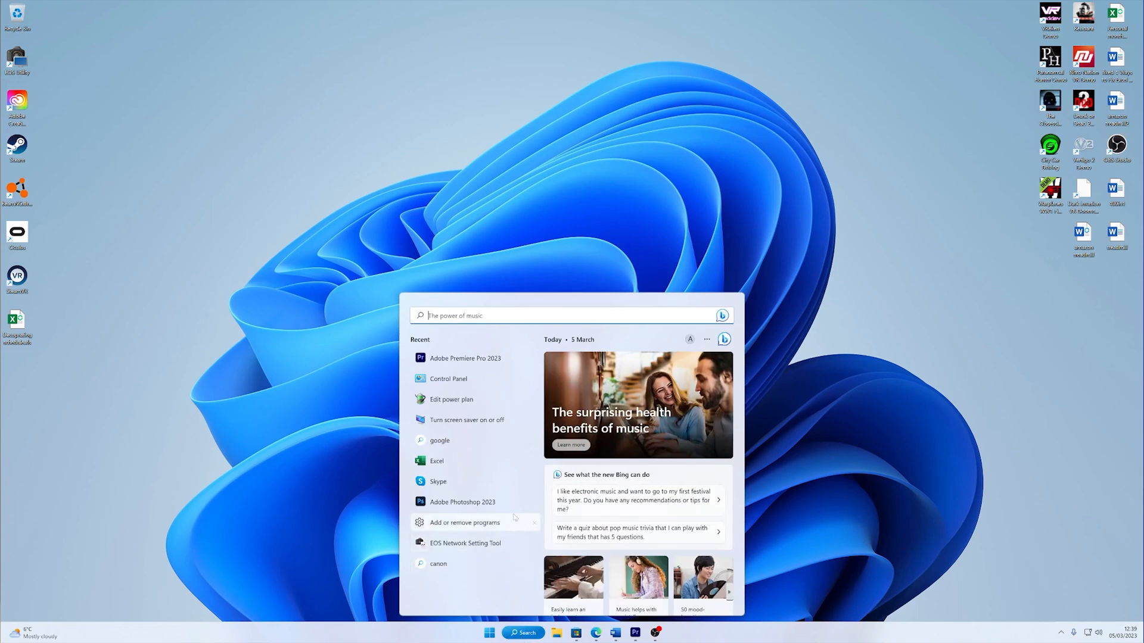
pyautogui.click(448, 378)
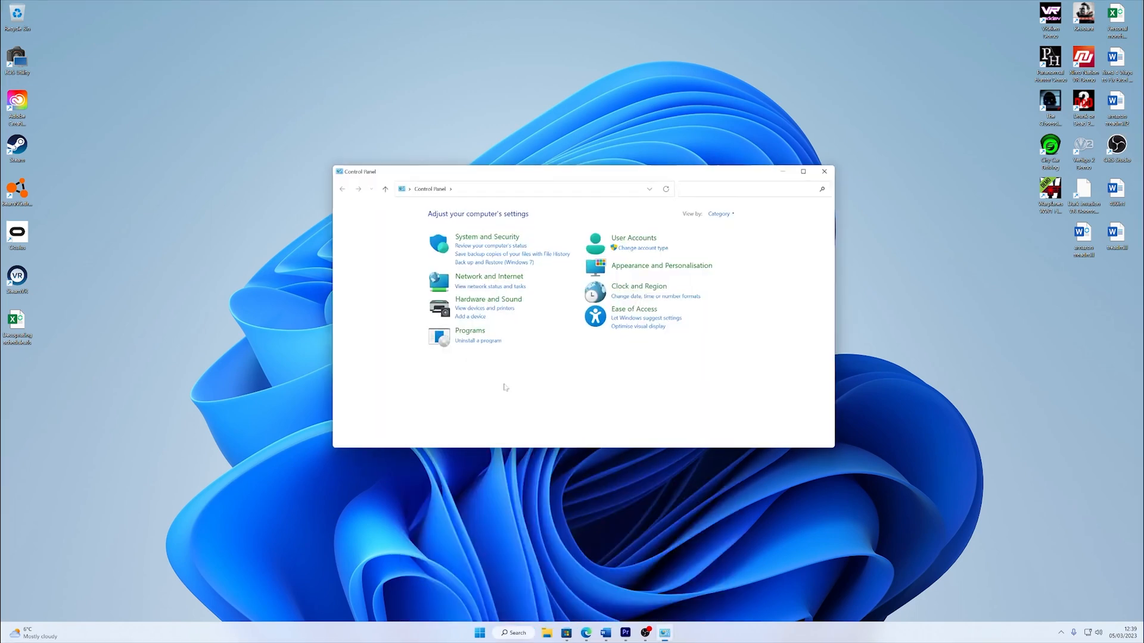
pyautogui.moveTo(444, 338)
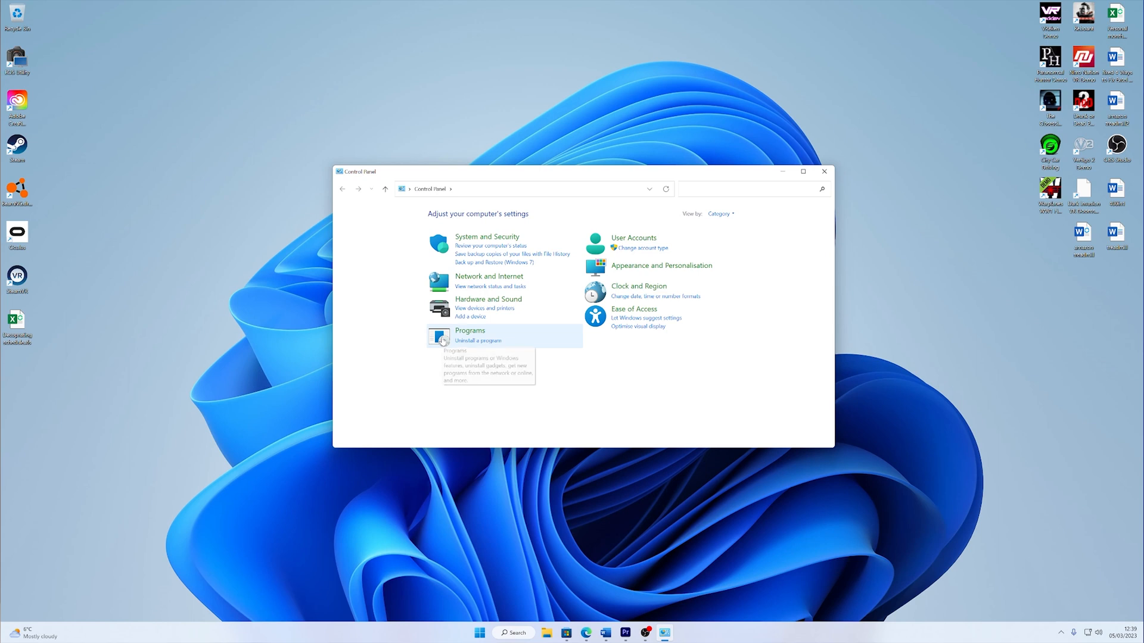
pyautogui.click(469, 332)
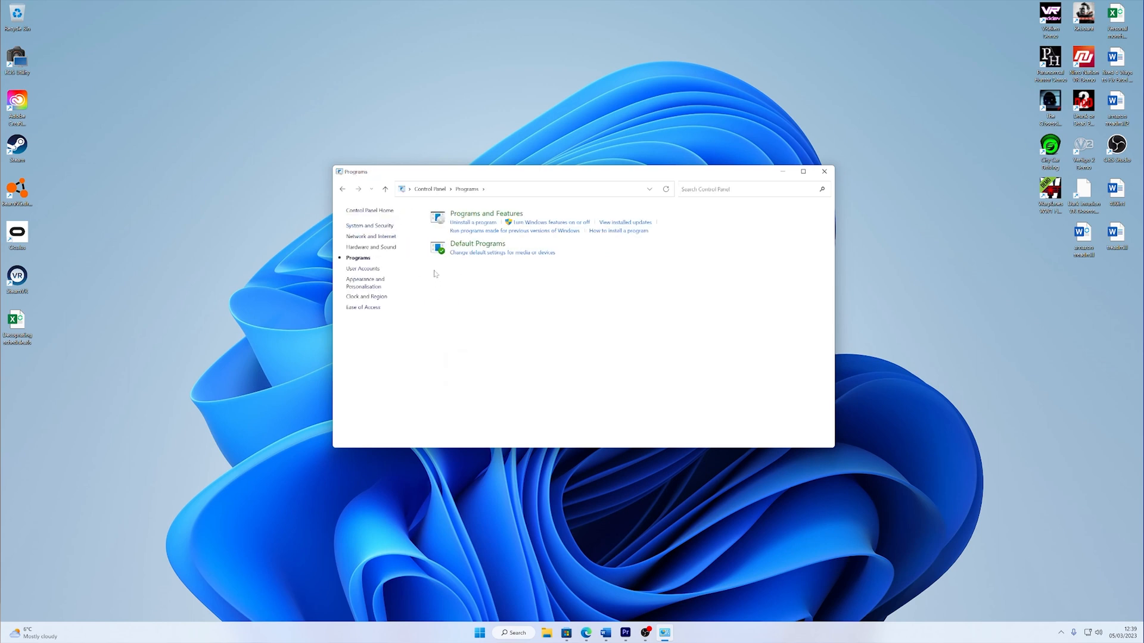
pyautogui.click(477, 243)
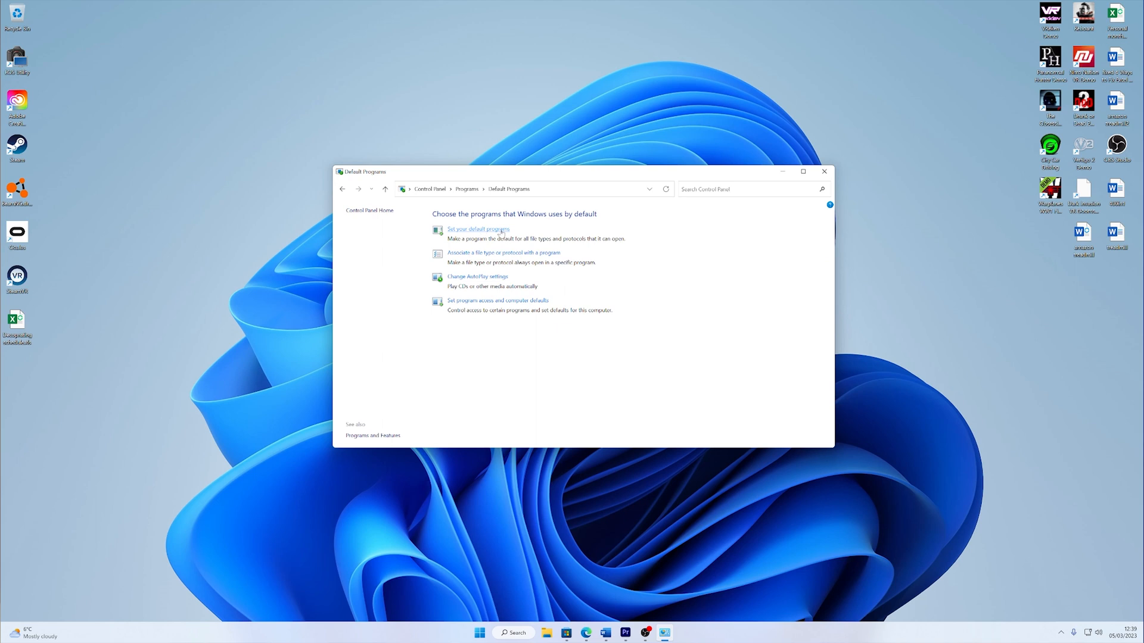
# - Go to Set your default programs and scroll the Default apps list toward the reset option
pyautogui.click(478, 230)
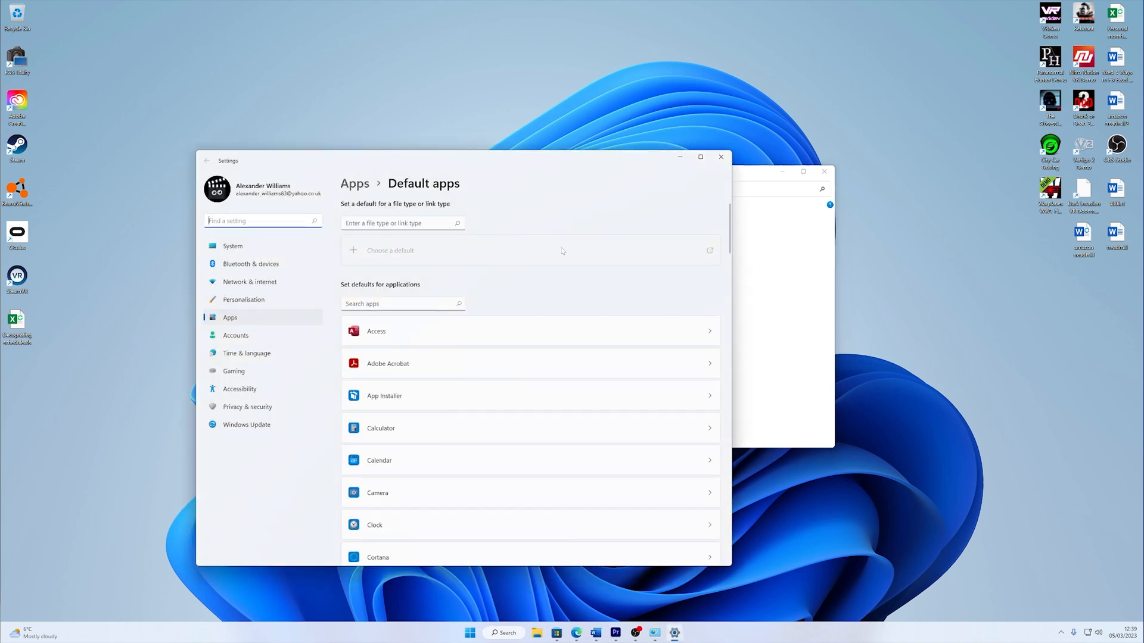
pyautogui.scroll(-3)
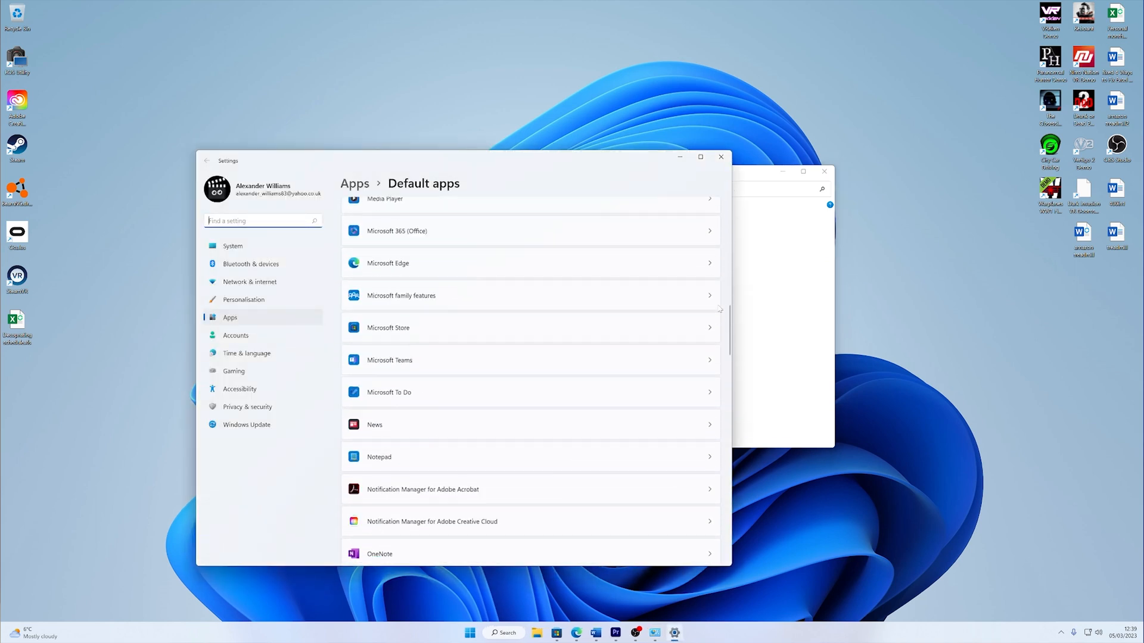
pyautogui.scroll(-3)
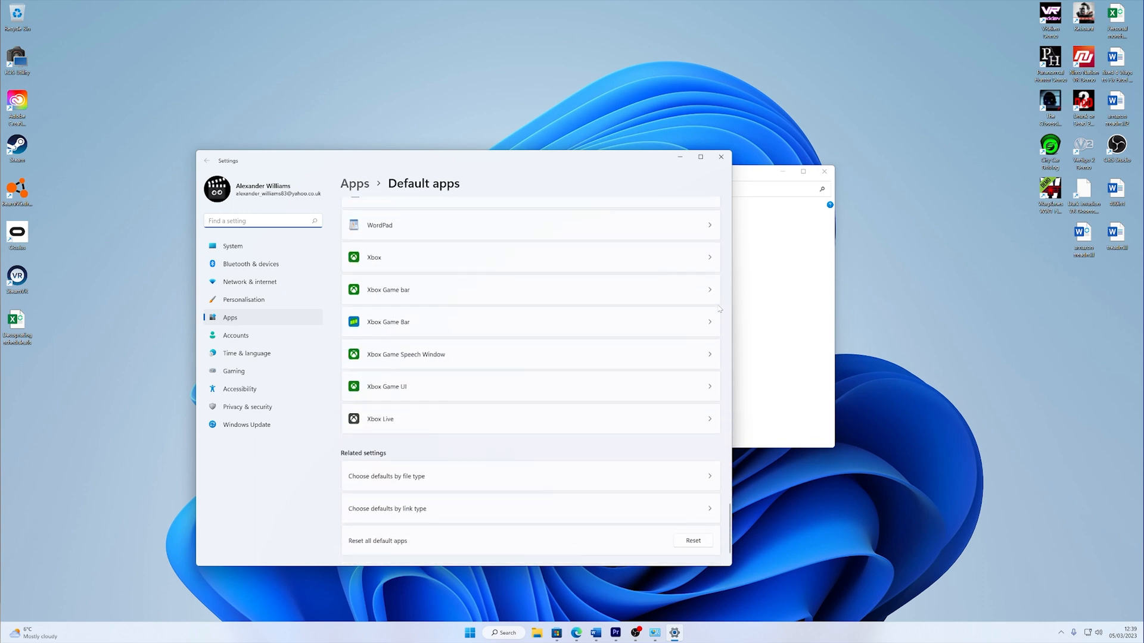
pyautogui.moveTo(460, 544)
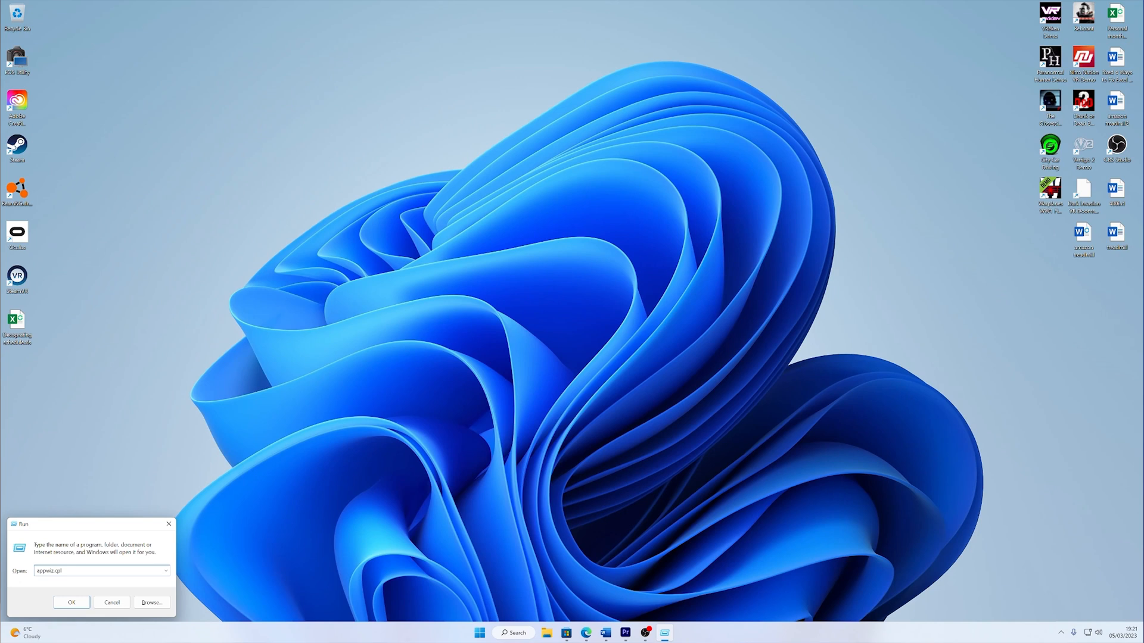
# - Run appwiz.cpl and choose Change on the Microsoft 365 entry in Programs and Features
pyautogui.click(71, 602)
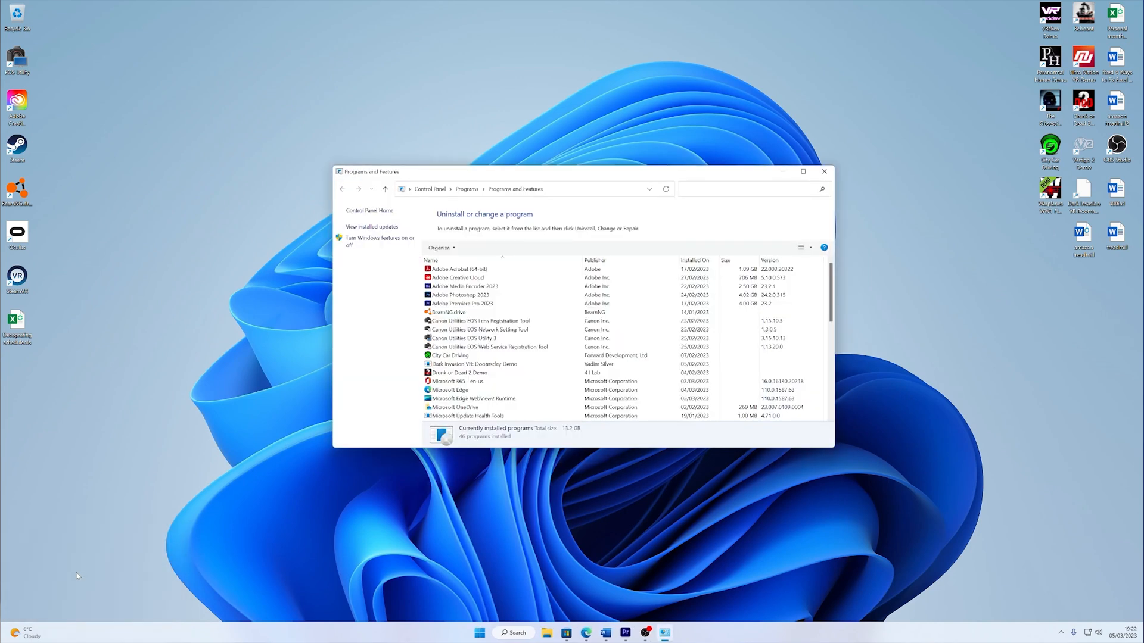
pyautogui.moveTo(290, 316)
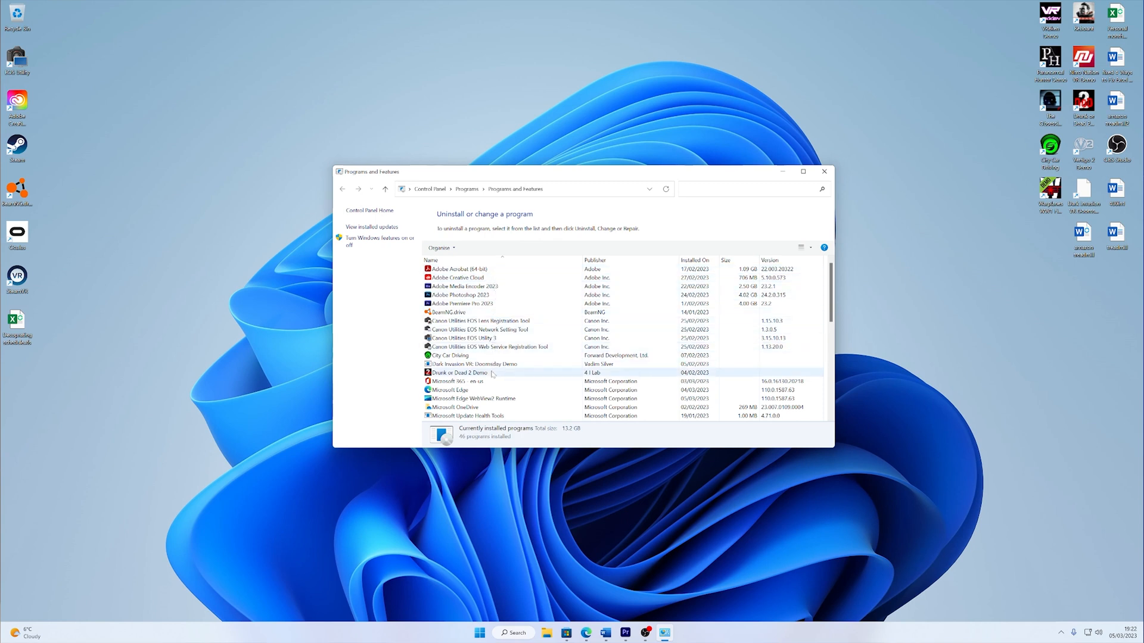
pyautogui.rightClick(458, 381)
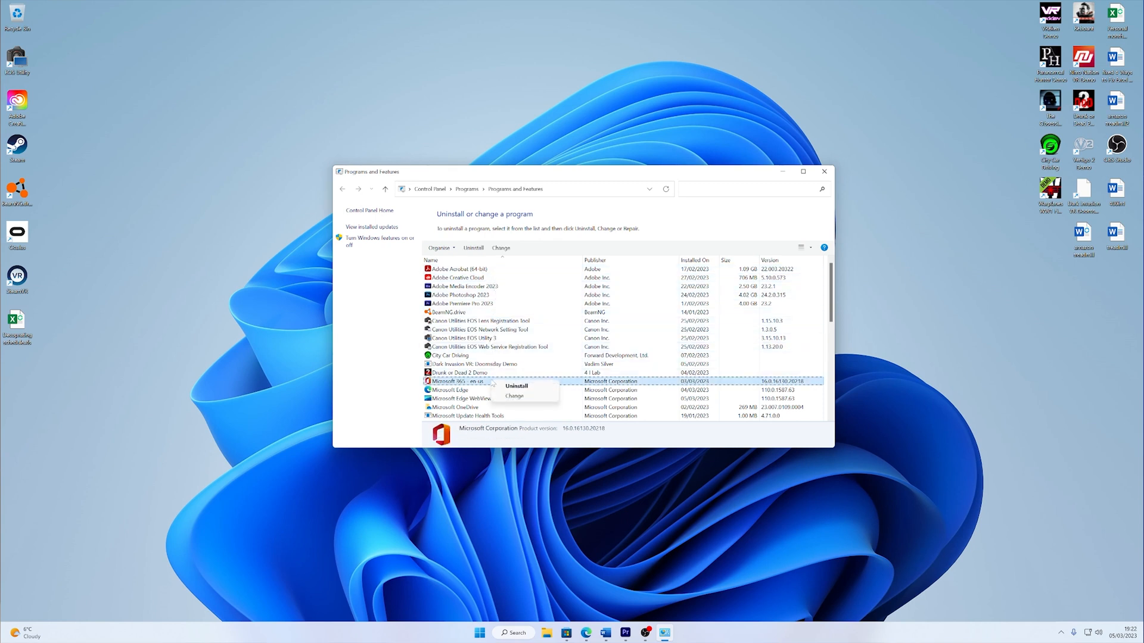
pyautogui.click(515, 396)
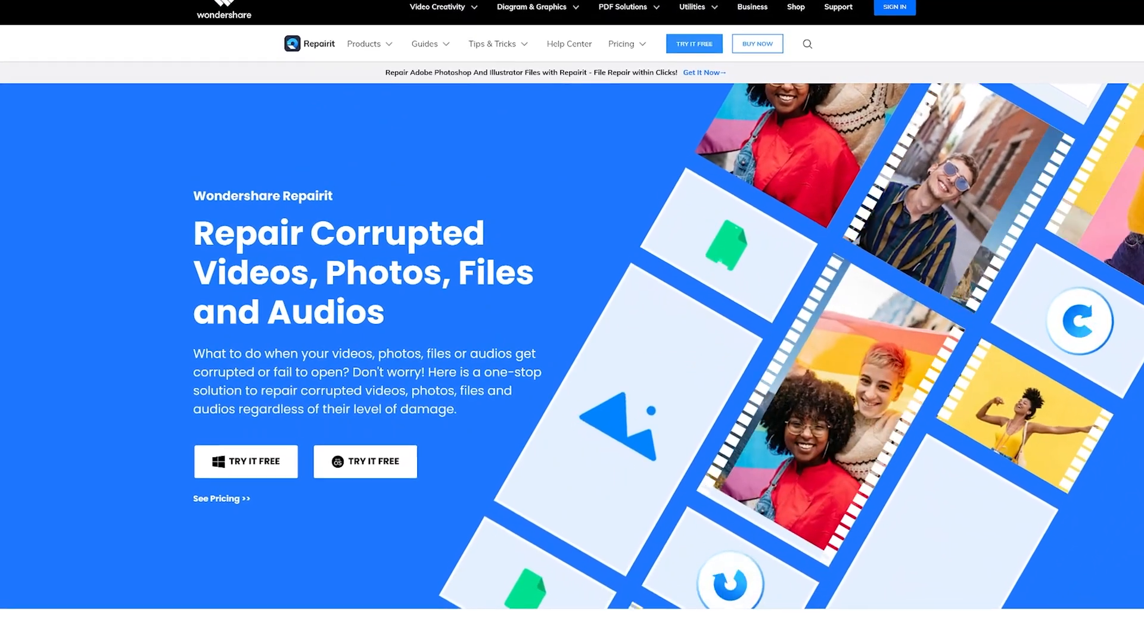
# - Browse the Repairit homepage product cards and choose Try It Free under Repairit Online
pyautogui.scroll(-3)
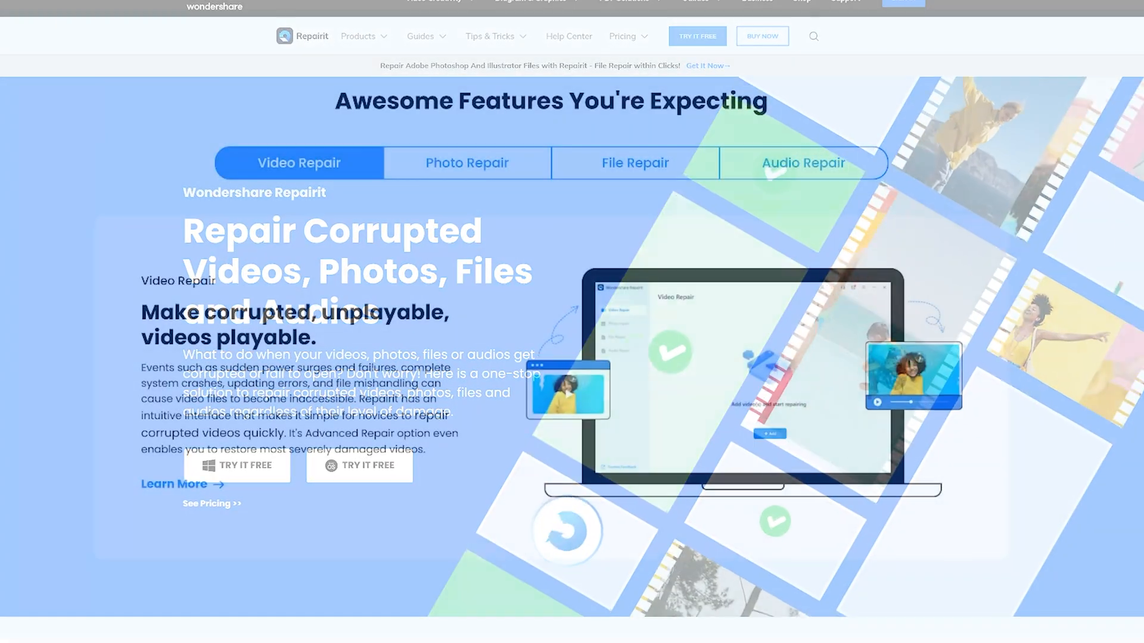
pyautogui.click(467, 162)
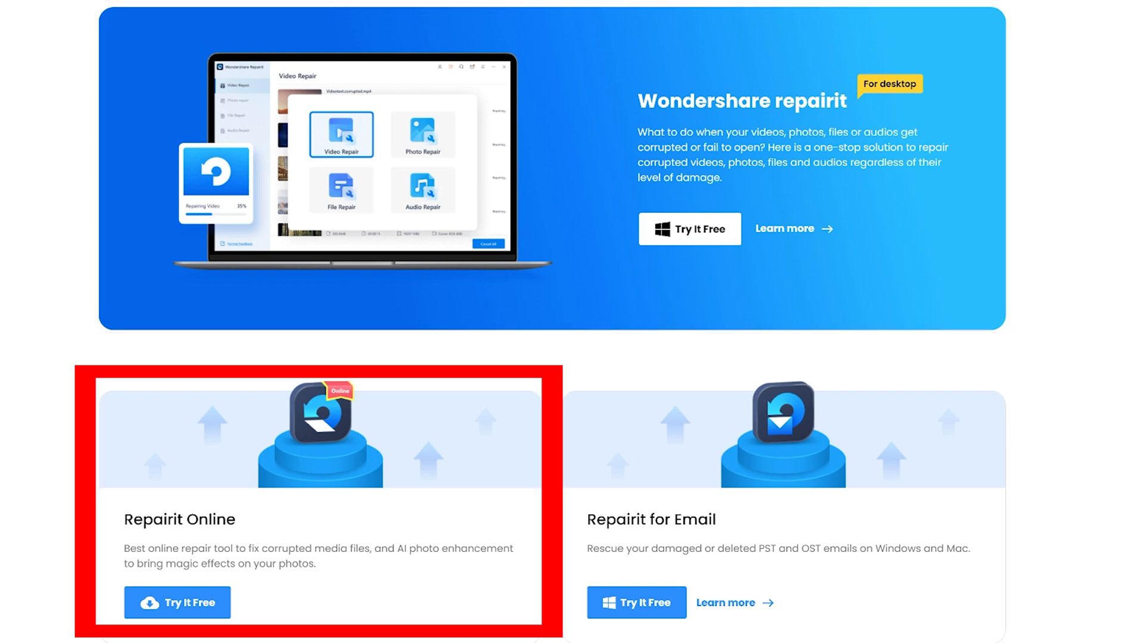
pyautogui.click(176, 603)
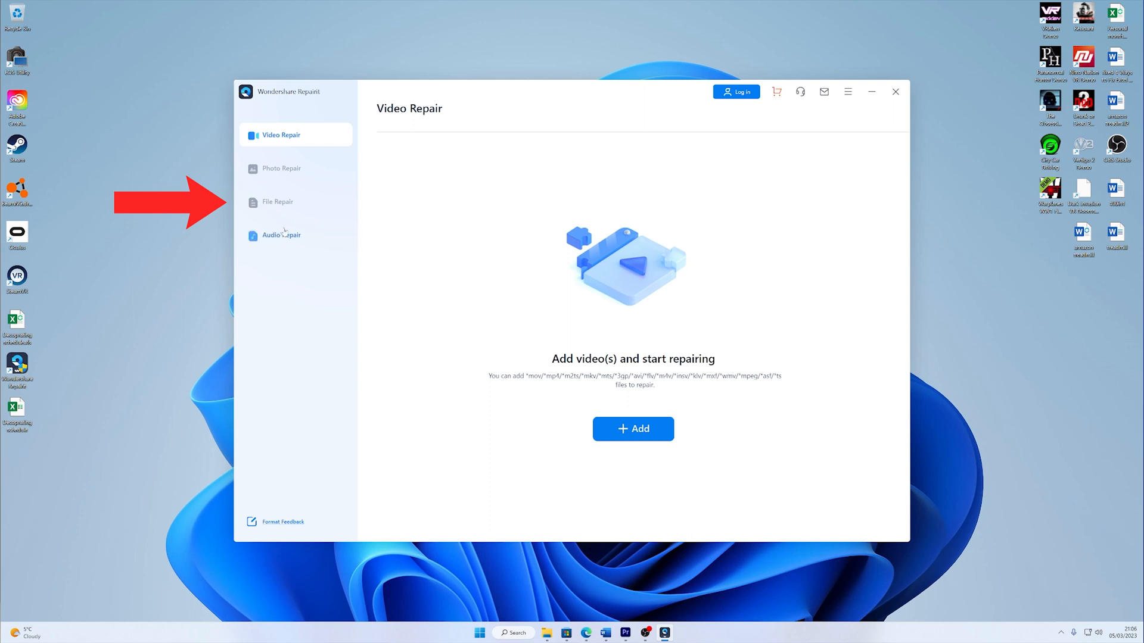
# - Switch to File Repair and add Decoprating schedule.xlsx from the Desktop
pyautogui.click(277, 201)
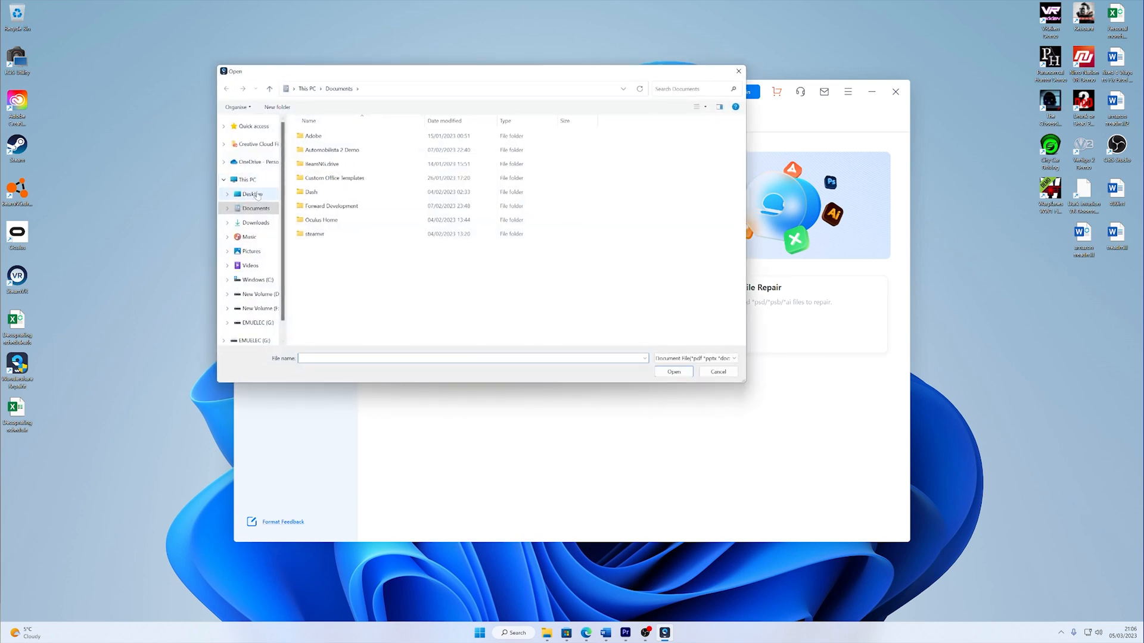
pyautogui.click(250, 193)
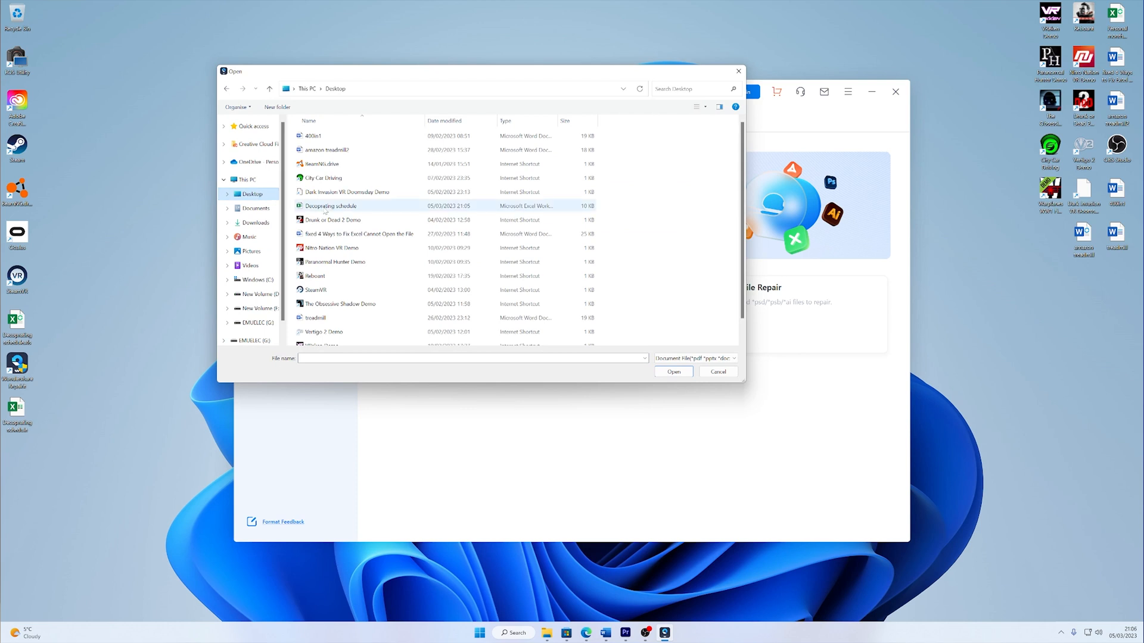
pyautogui.click(331, 205)
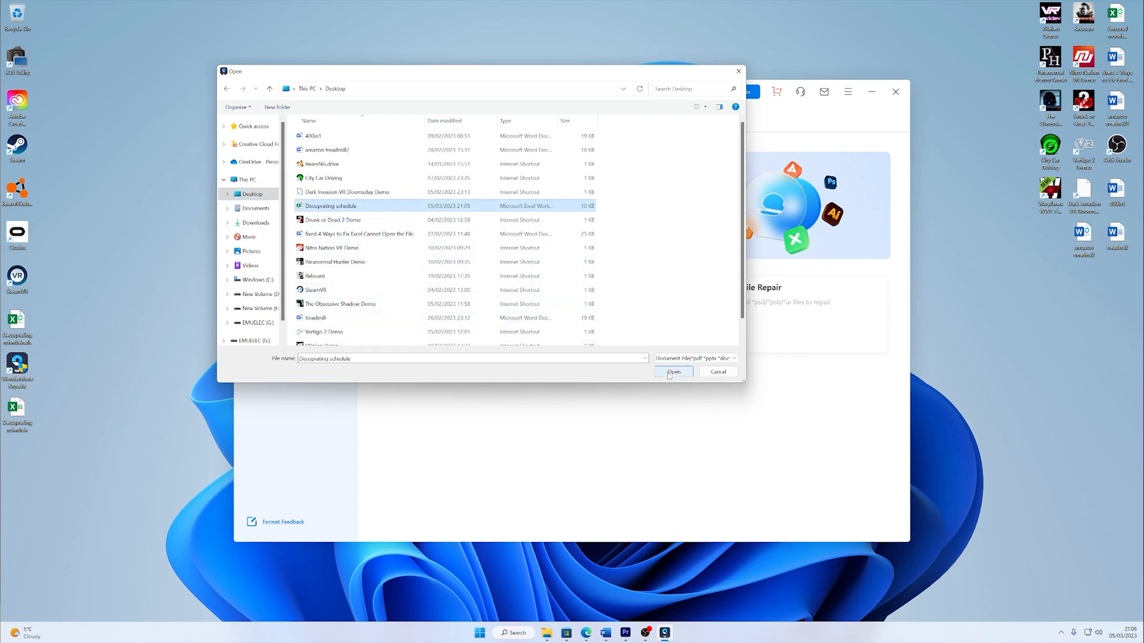
pyautogui.click(674, 372)
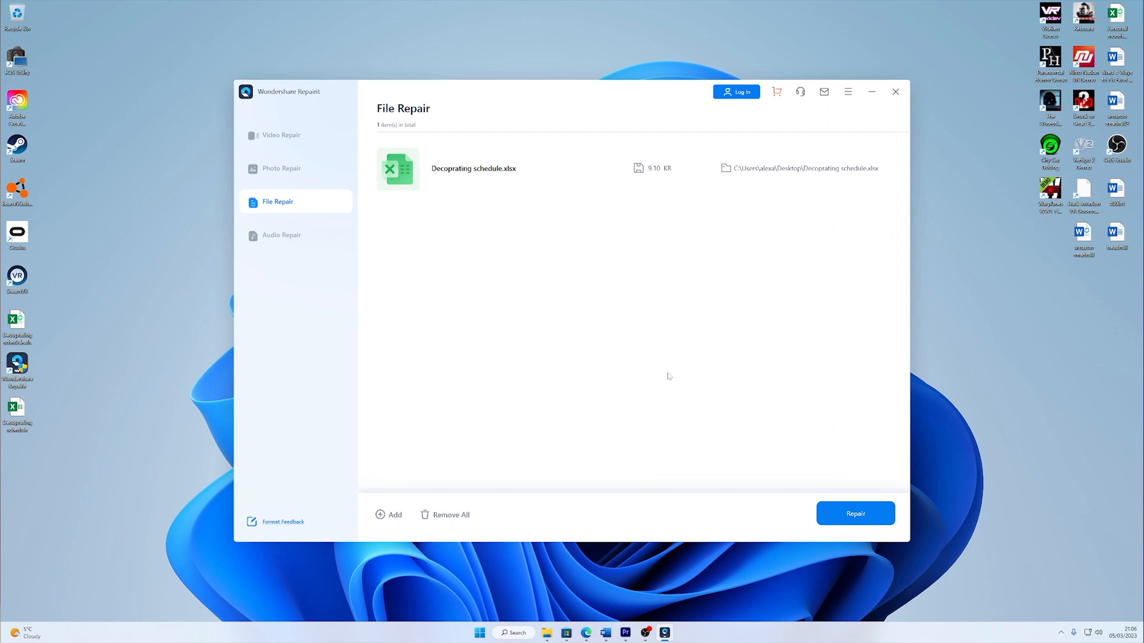
pyautogui.moveTo(827, 496)
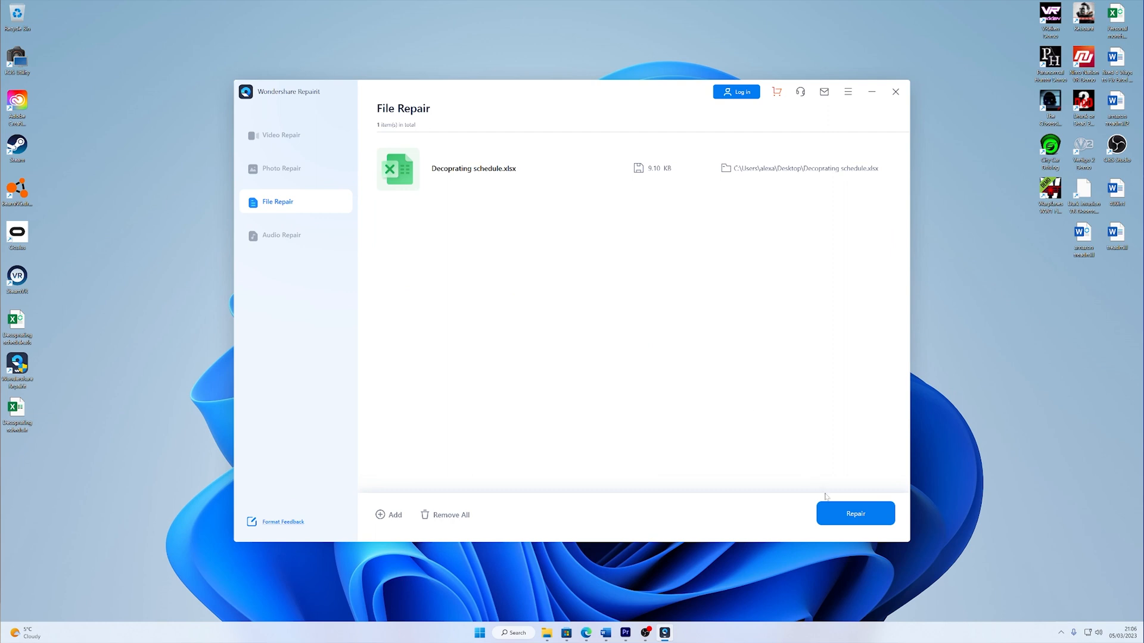
# - Repair Decoprating schedule.xlsx, preview the recovered timeline, and save the repaired file
pyautogui.click(856, 514)
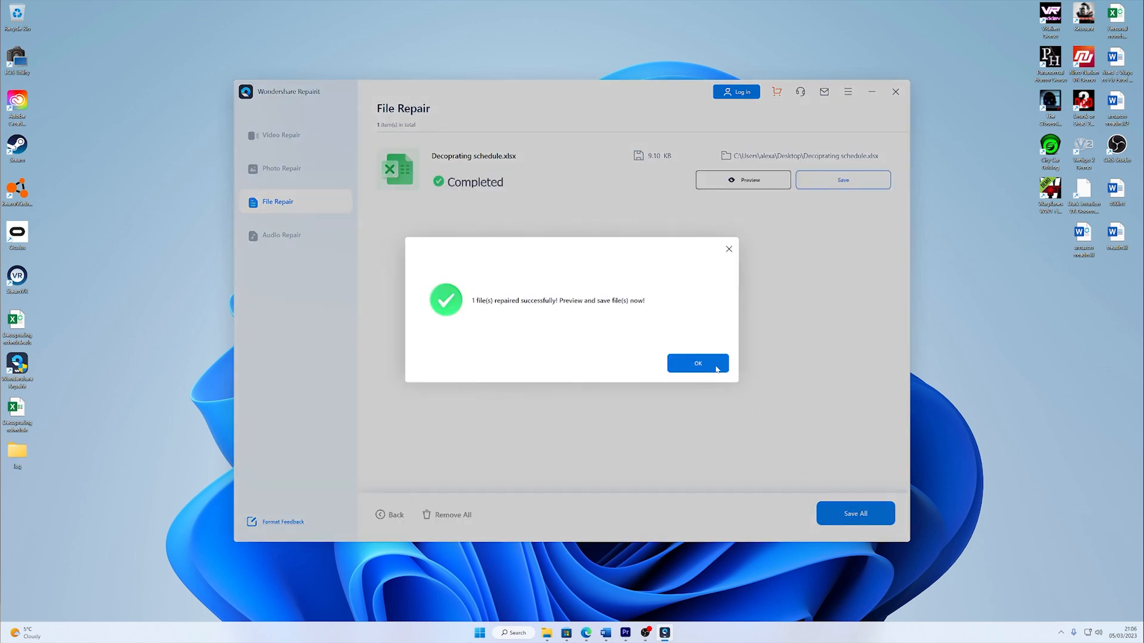
pyautogui.click(698, 363)
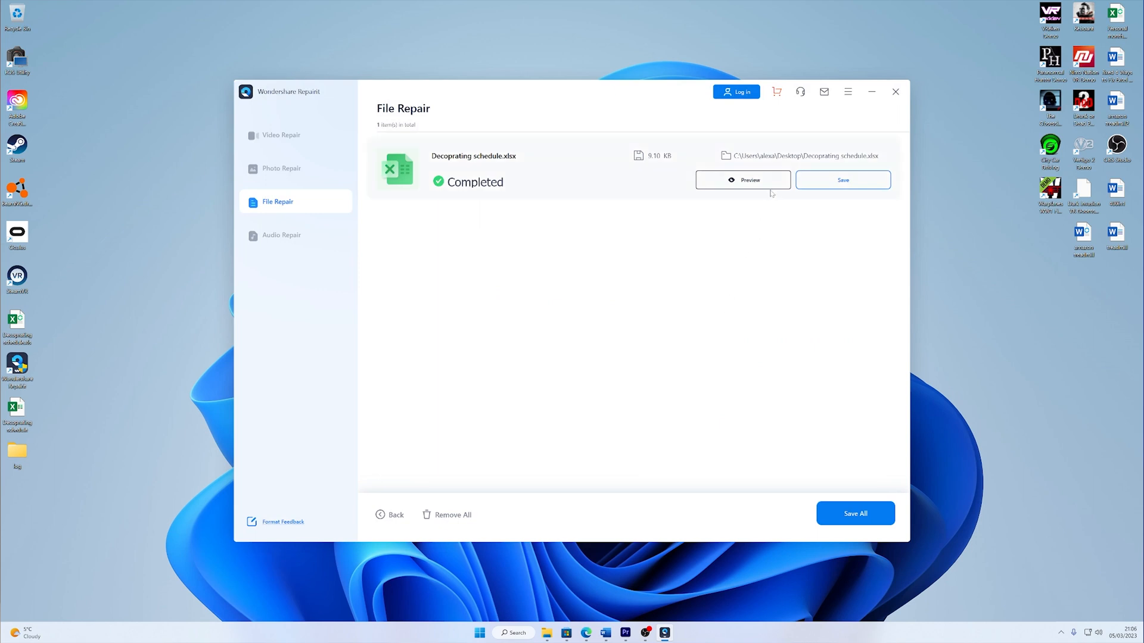
pyautogui.click(743, 180)
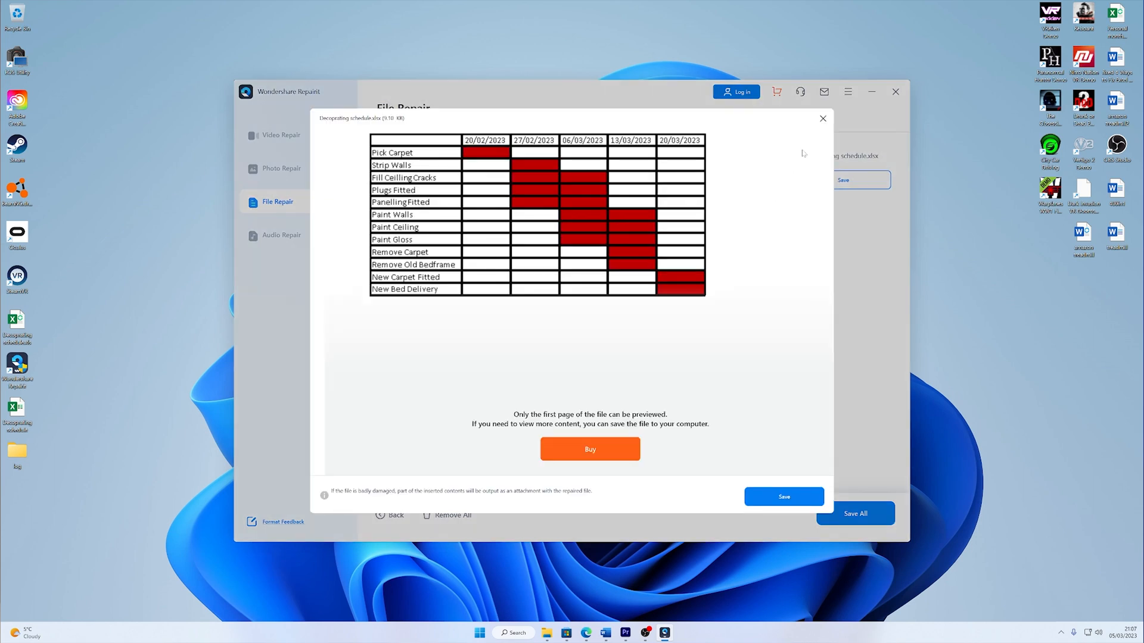
pyautogui.click(822, 118)
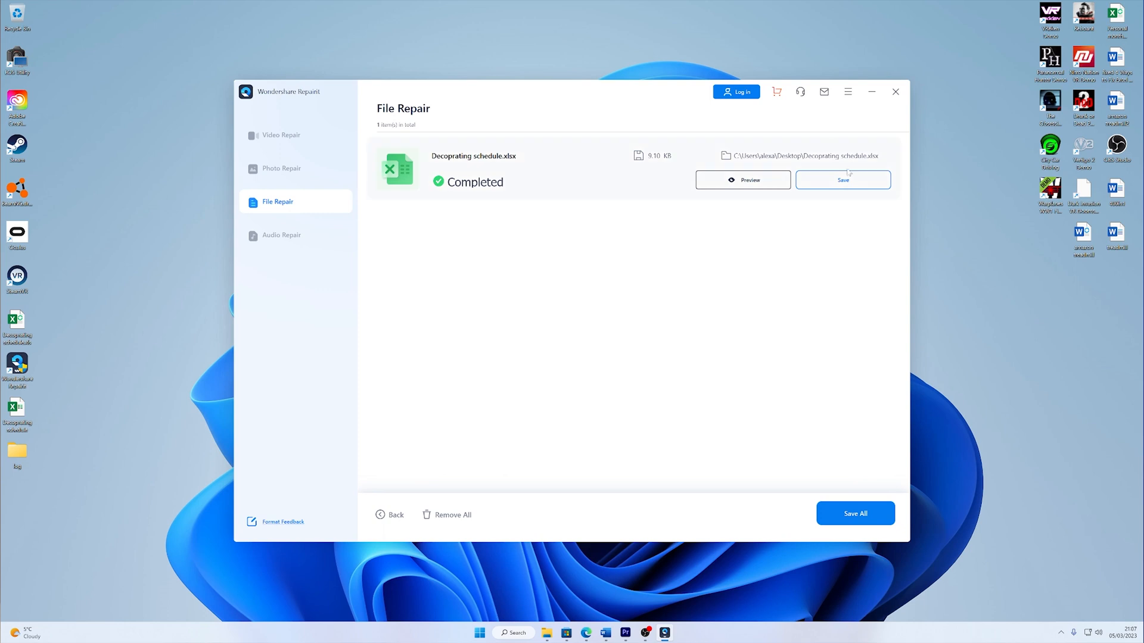
pyautogui.click(894, 91)
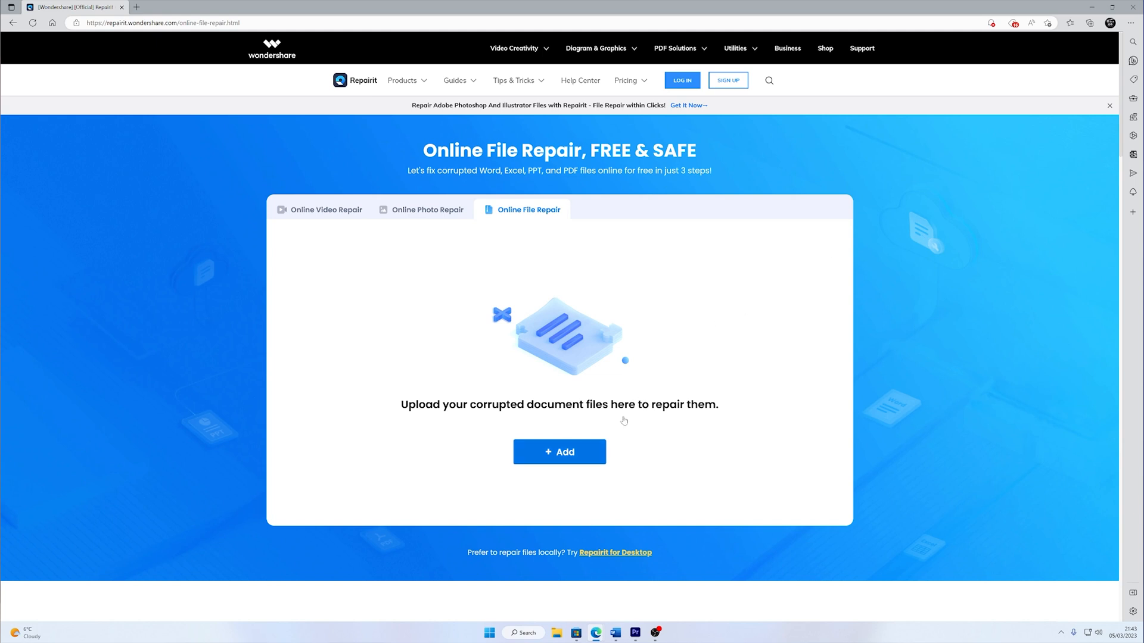
# - Upload Decoprating schedule.xlsx from the Desktop to Repairit Online
pyautogui.click(560, 453)
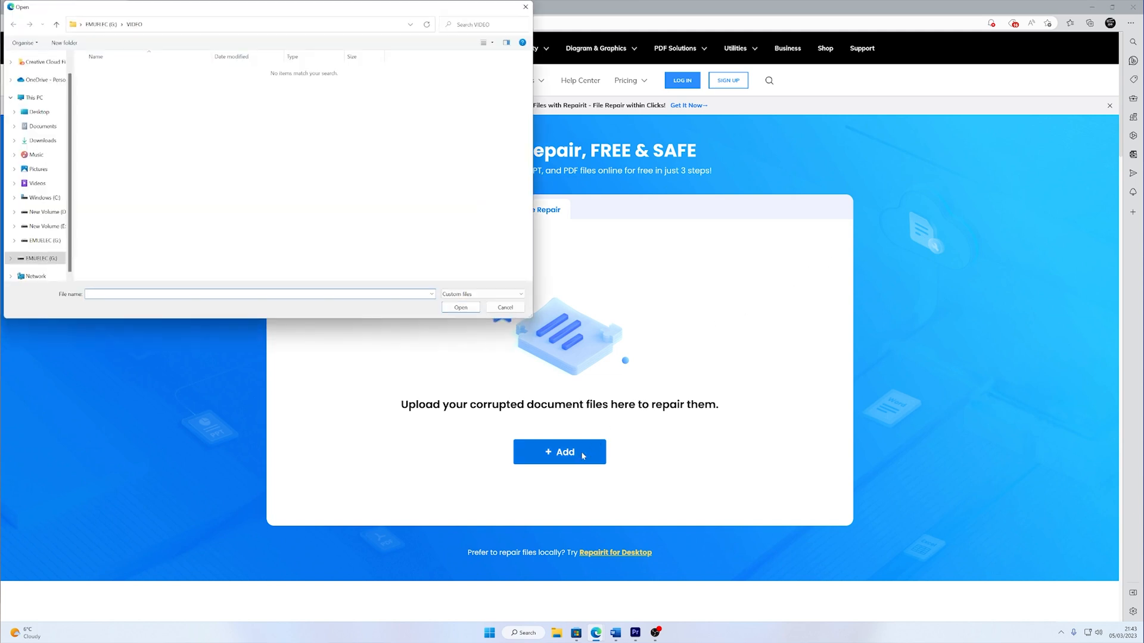
pyautogui.moveTo(73, 117)
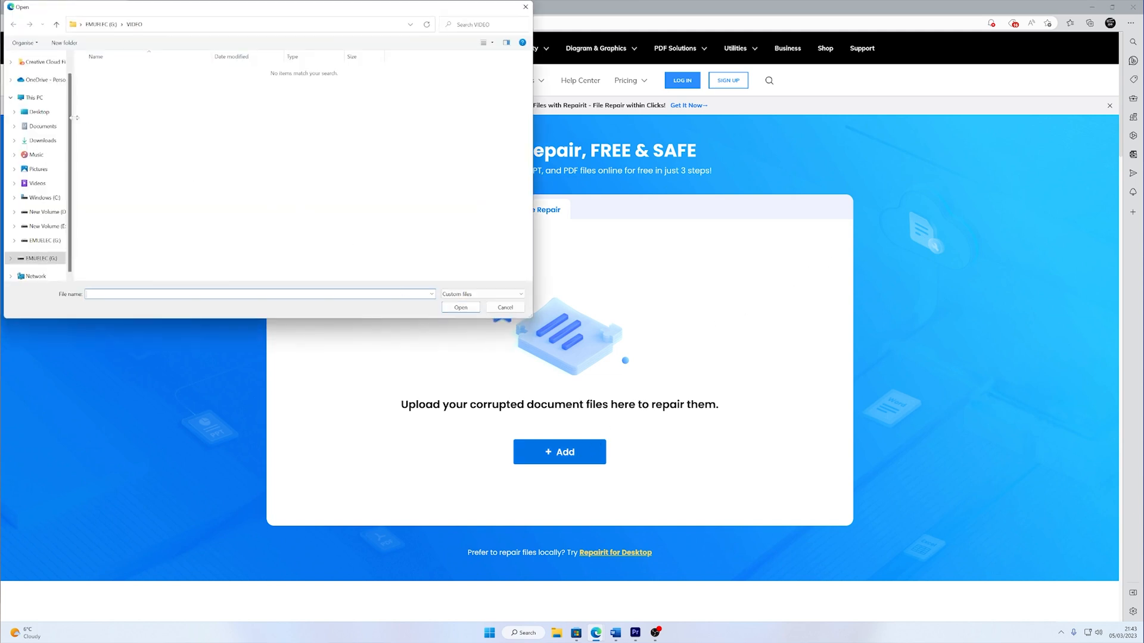
pyautogui.click(37, 112)
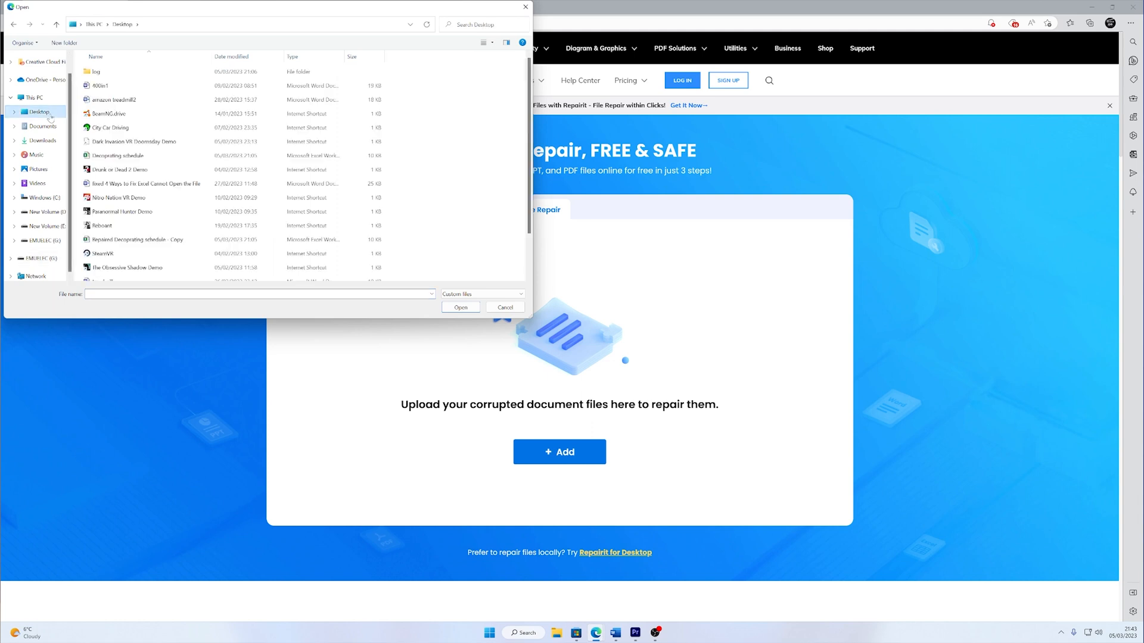
pyautogui.click(117, 155)
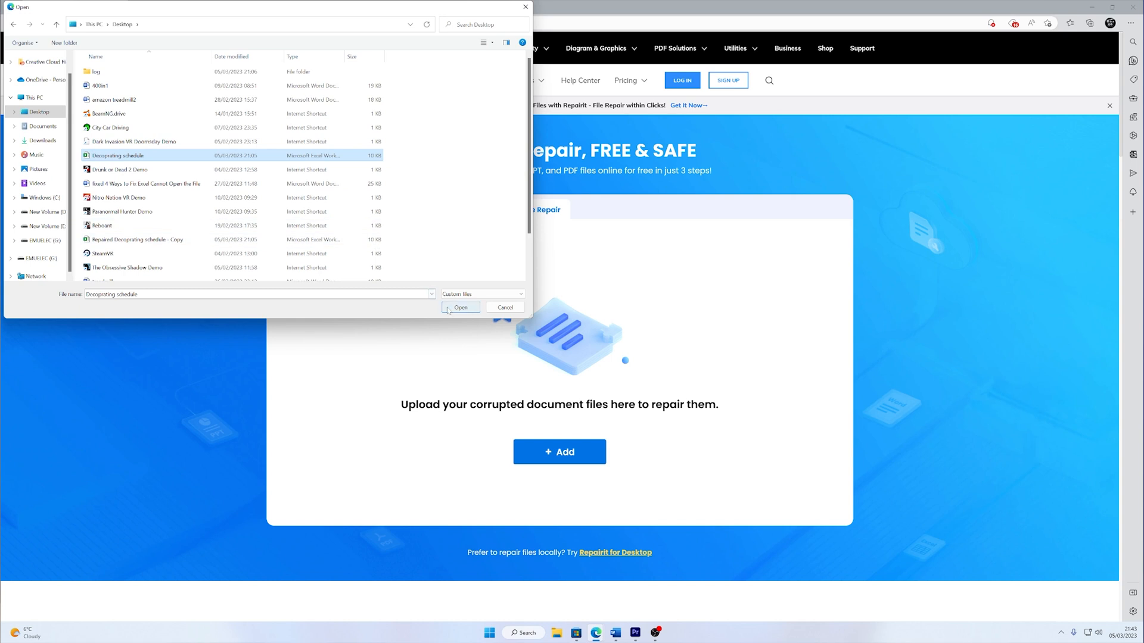
pyautogui.click(460, 307)
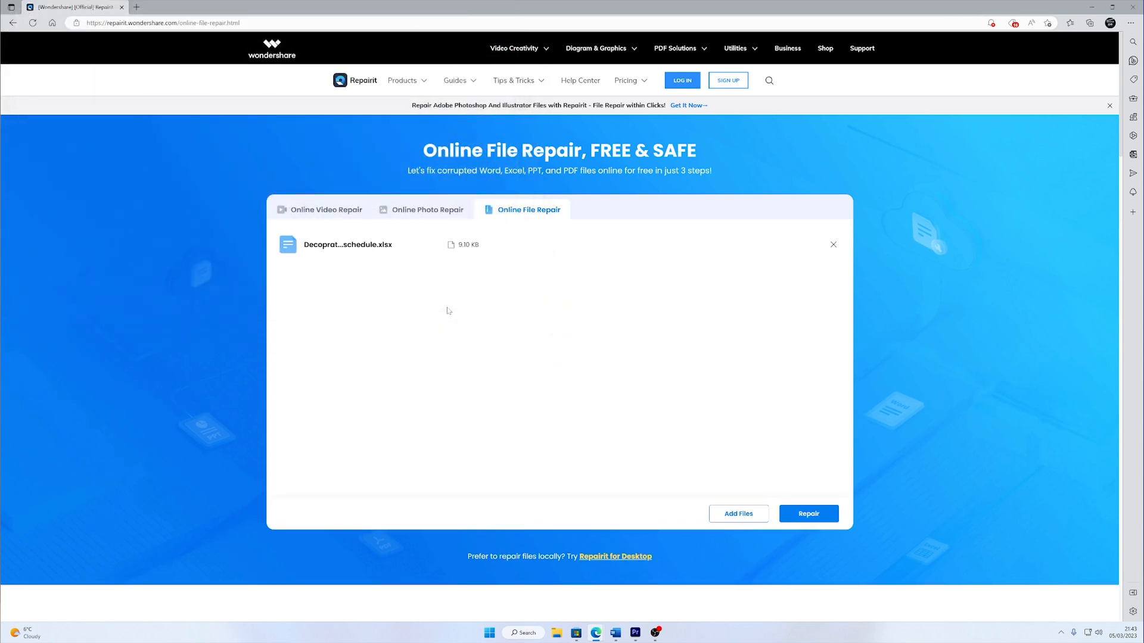
pyautogui.moveTo(485, 310)
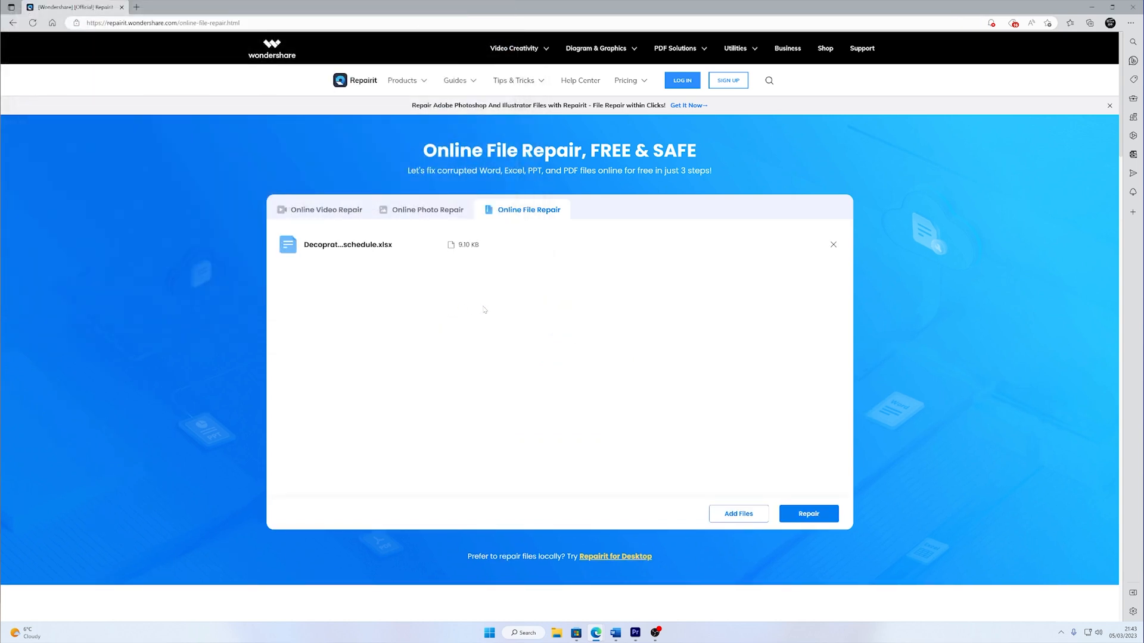
pyautogui.moveTo(793, 521)
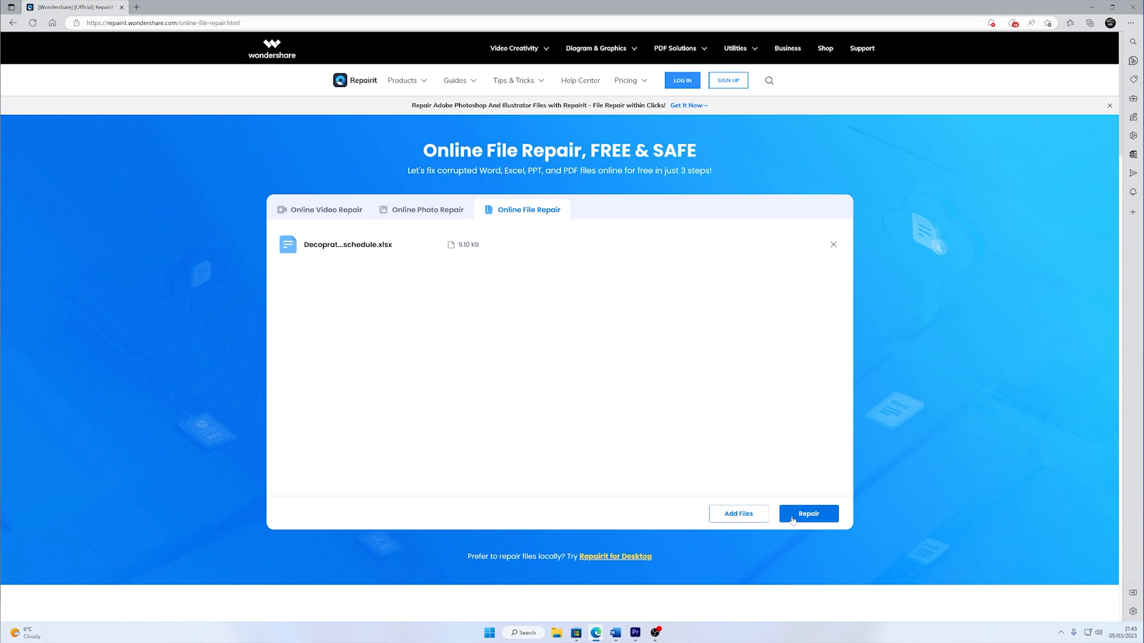
# - Run the online repair of the spreadsheet until it reports success
pyautogui.click(808, 514)
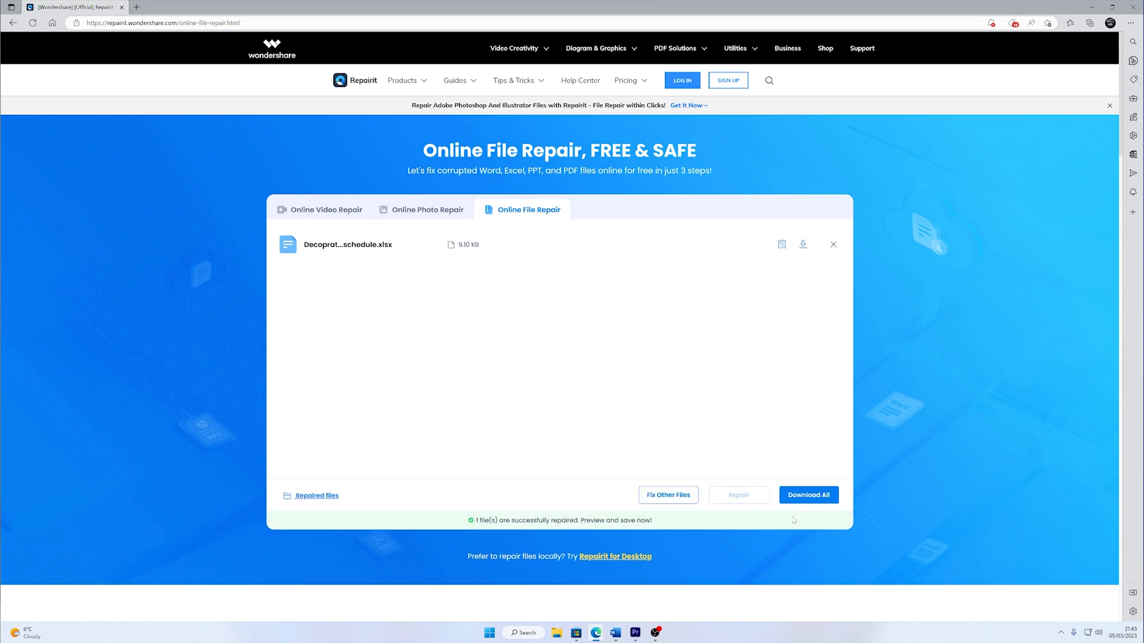
pyautogui.click(808, 494)
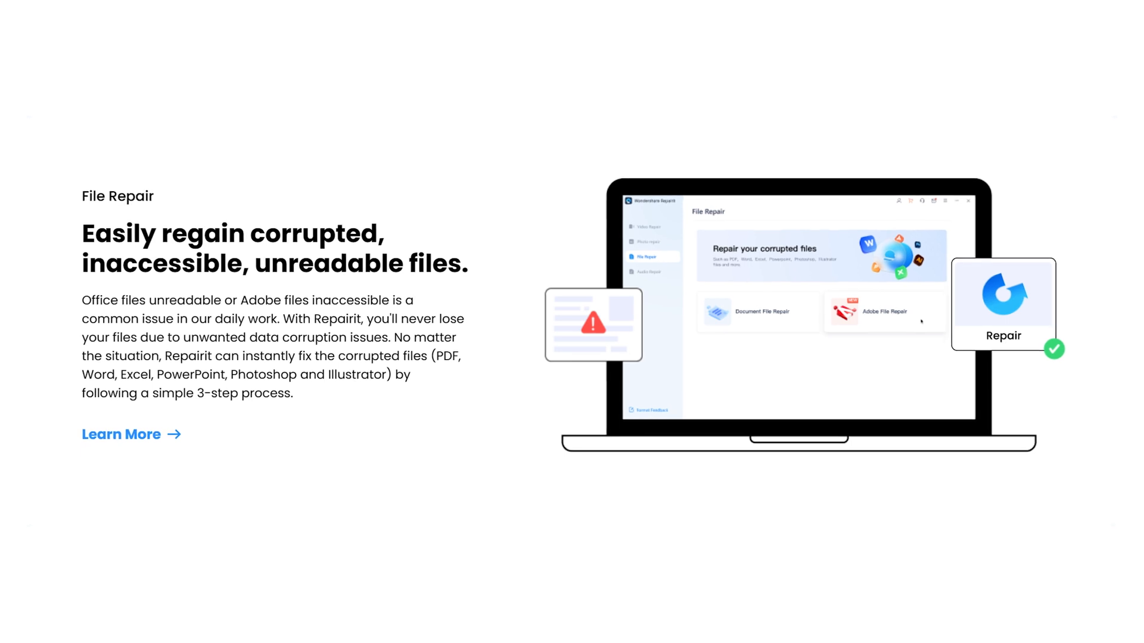
pyautogui.scroll(-3)
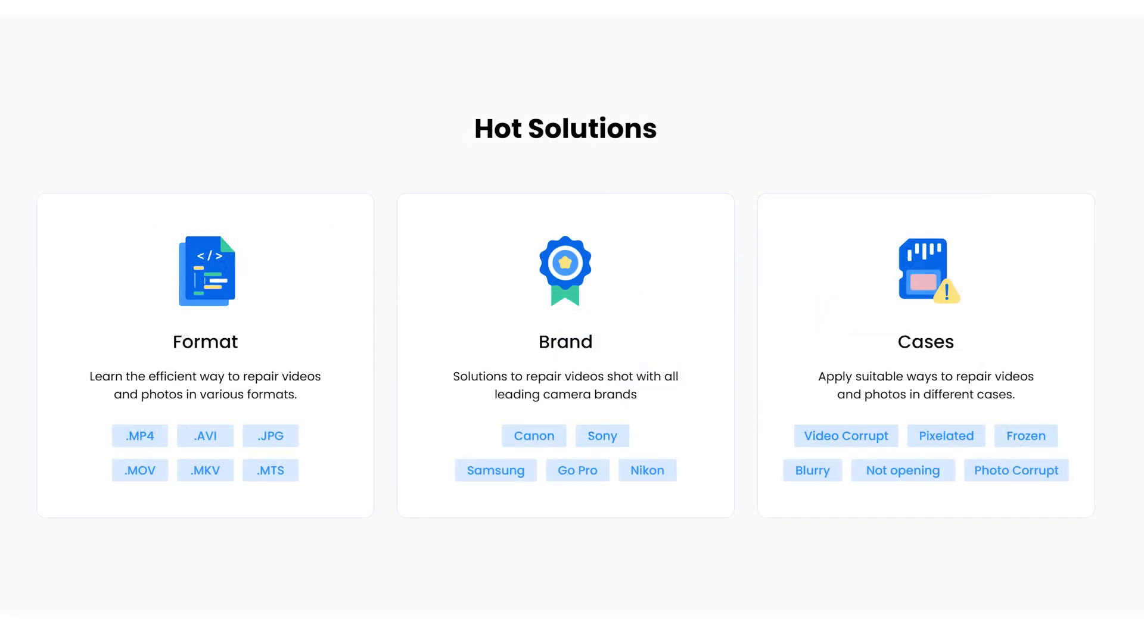